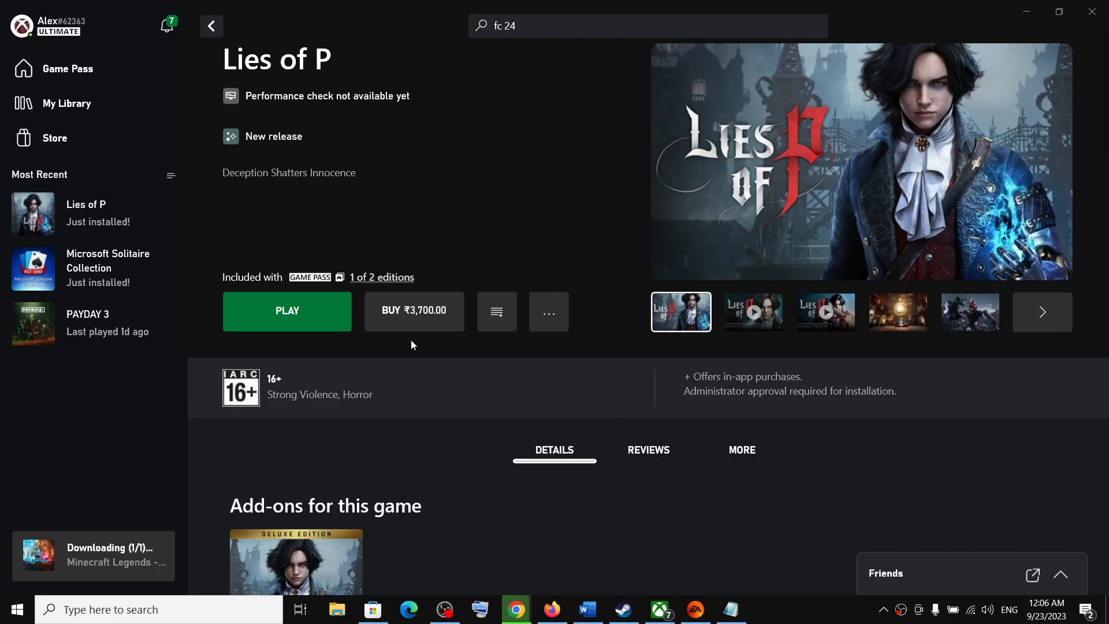
pyautogui.moveTo(302, 250)
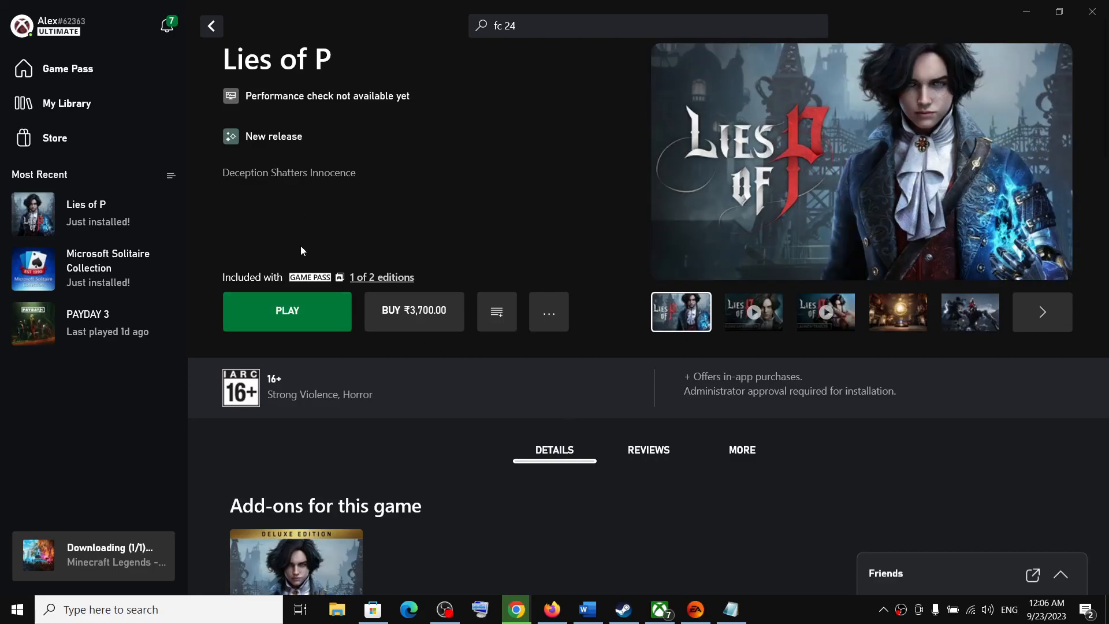
# Launch Lies of P, then close its stalled launch window to raise the still-loading warning
pyautogui.click(287, 312)
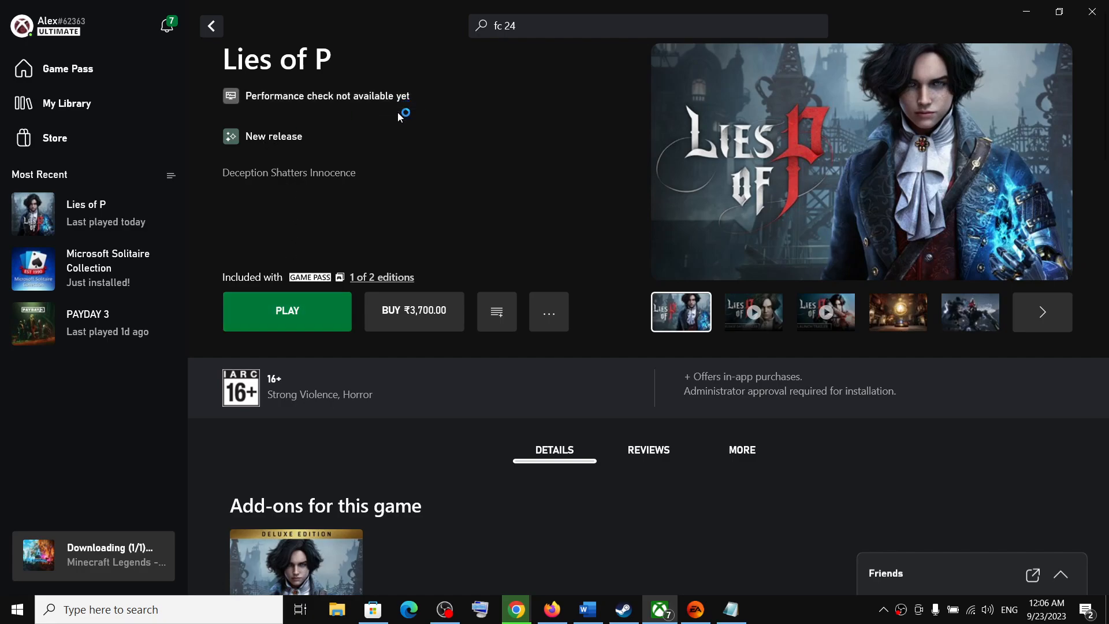
pyautogui.click(286, 311)
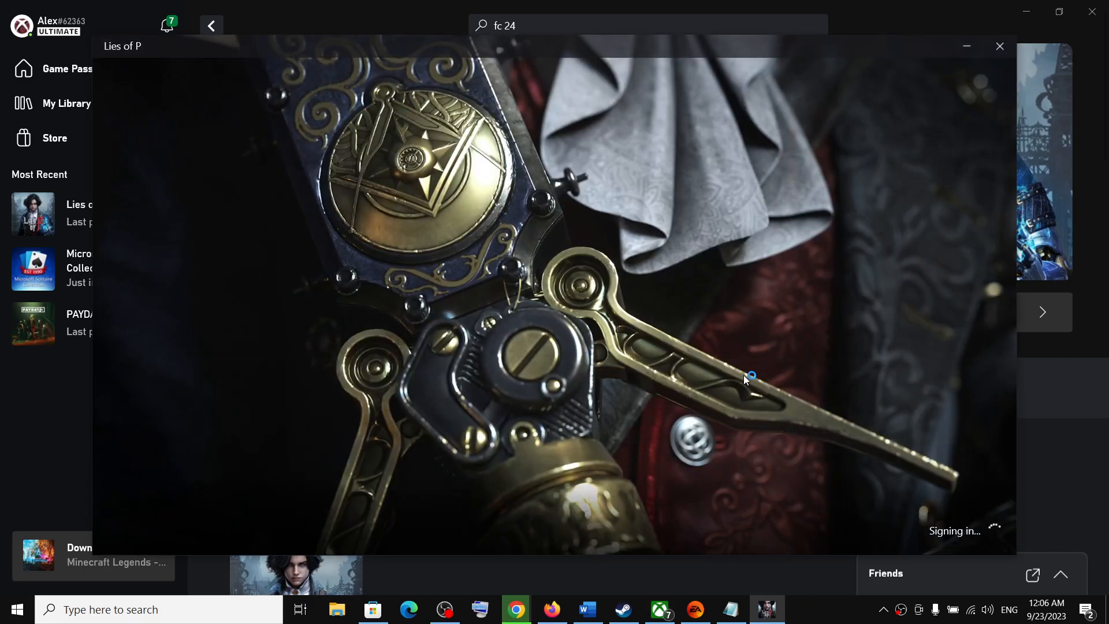
pyautogui.moveTo(958, 543)
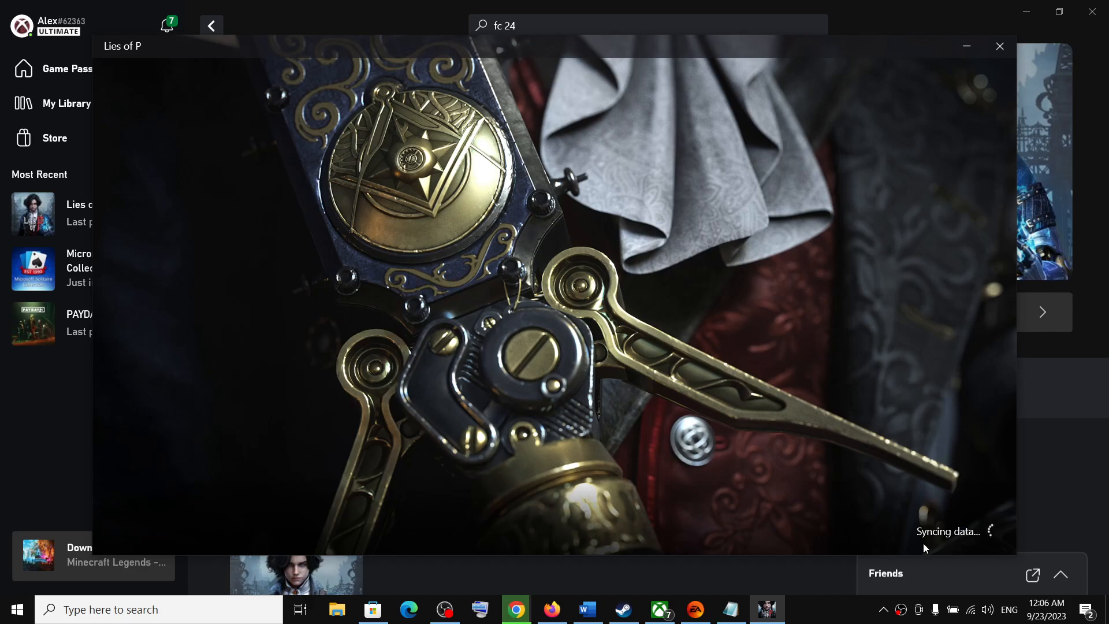
pyautogui.moveTo(963, 541)
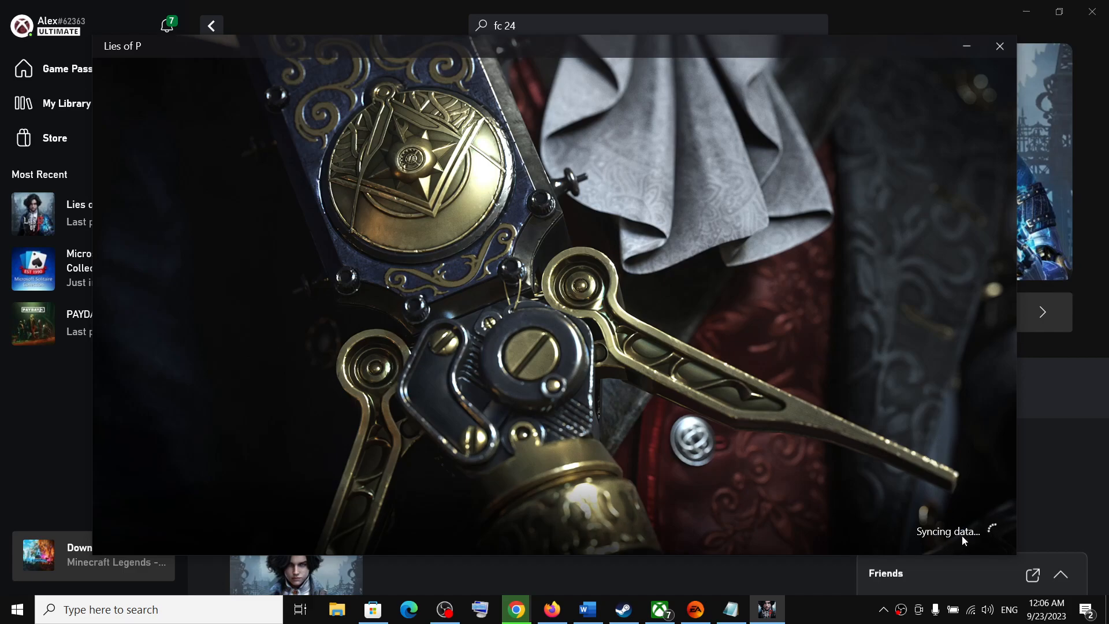
pyautogui.moveTo(956, 543)
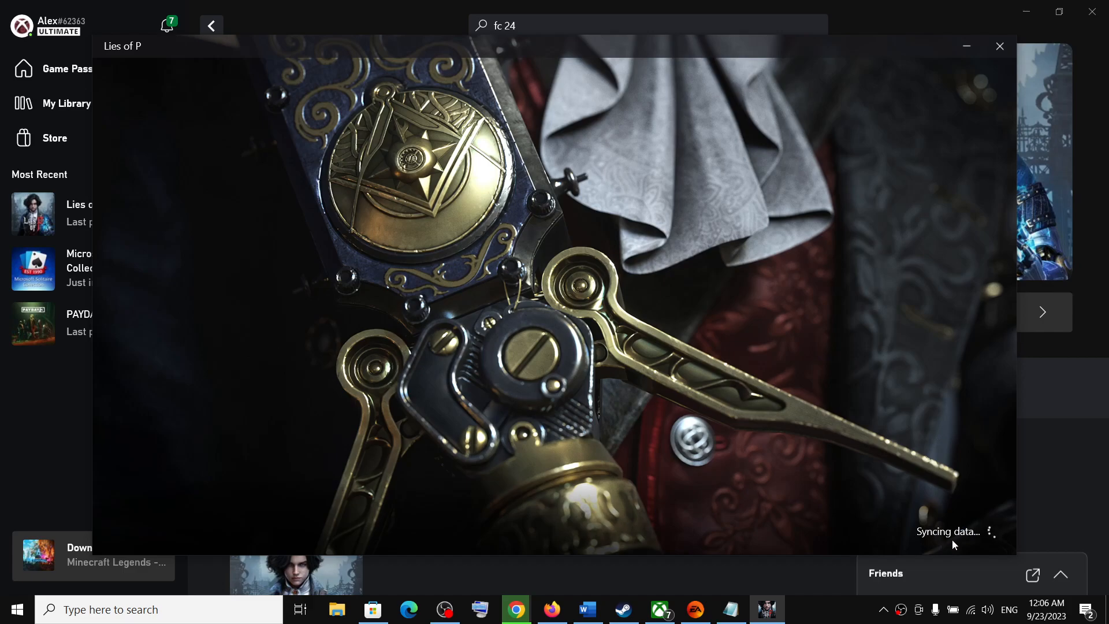
pyautogui.moveTo(962, 543)
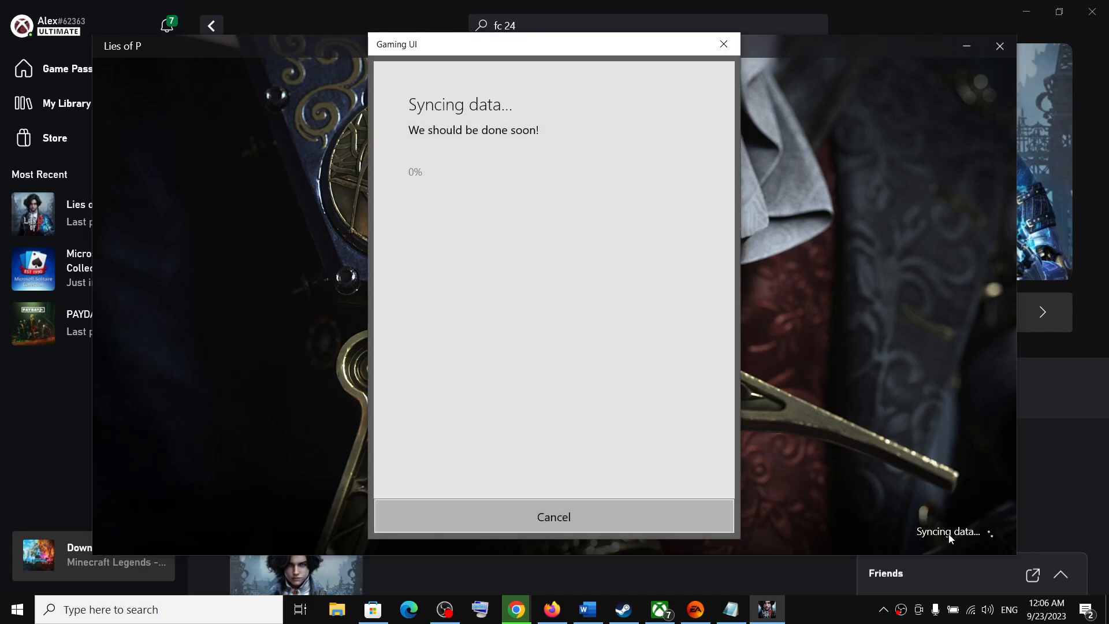
pyautogui.moveTo(573, 344)
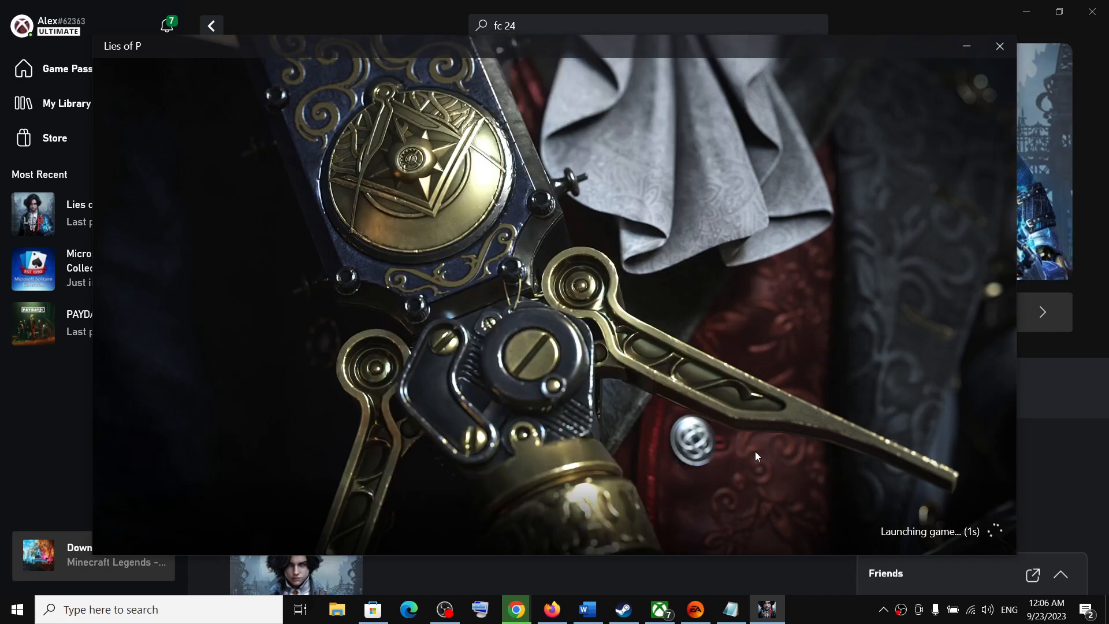
pyautogui.moveTo(983, 163)
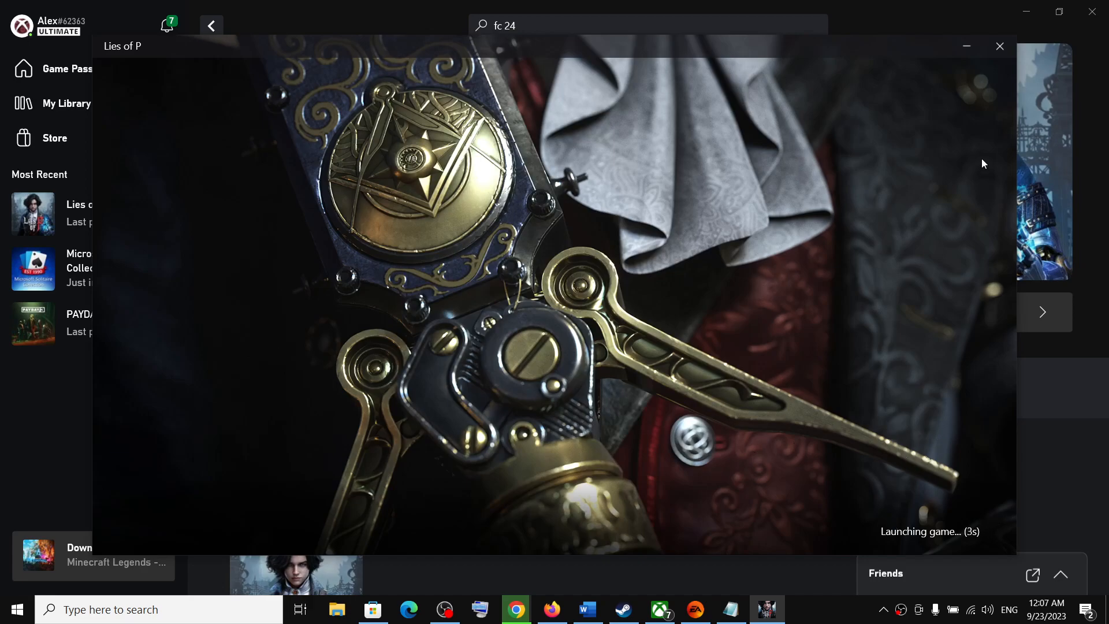
pyautogui.click(999, 45)
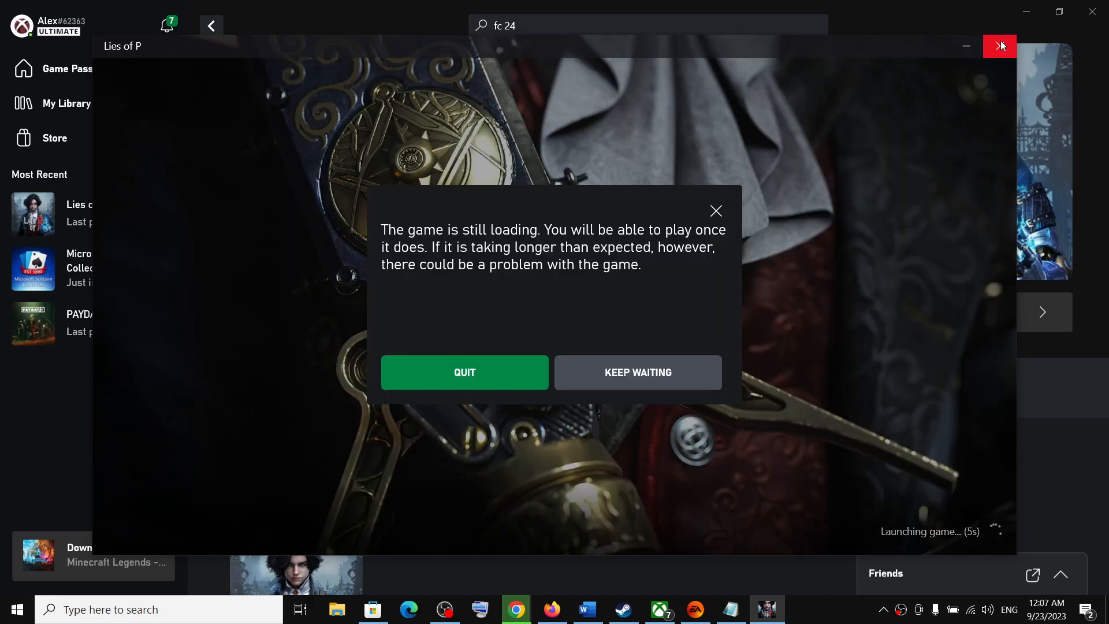
# Quit the stalled Lies of P launch and open Task Manager from the Start menu
pyautogui.click(464, 372)
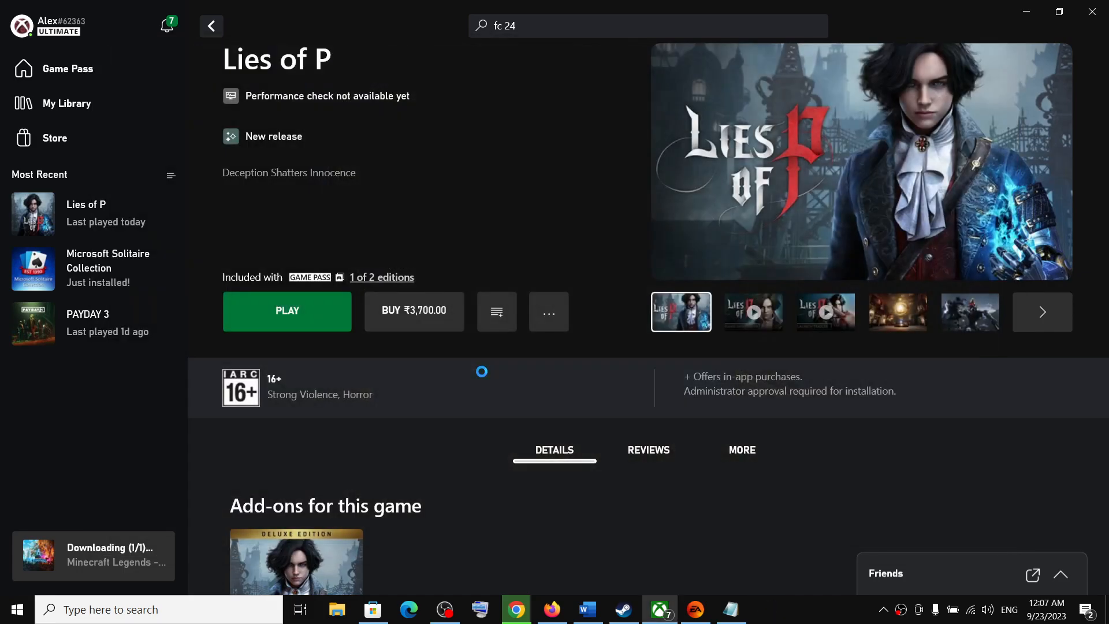
pyautogui.moveTo(17, 609)
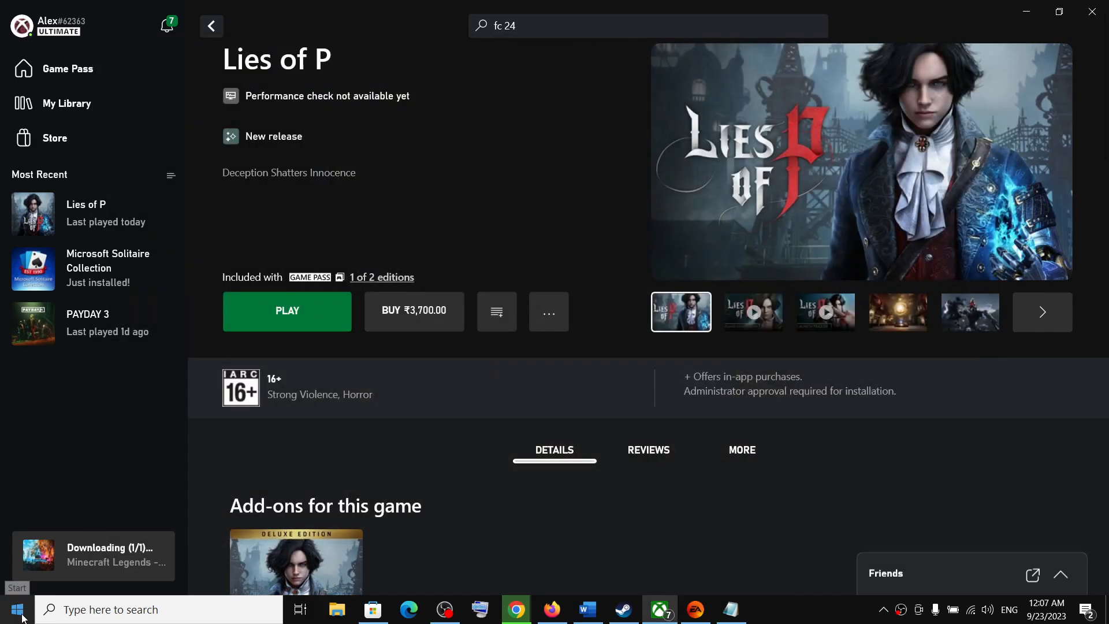
pyautogui.rightClick(16, 609)
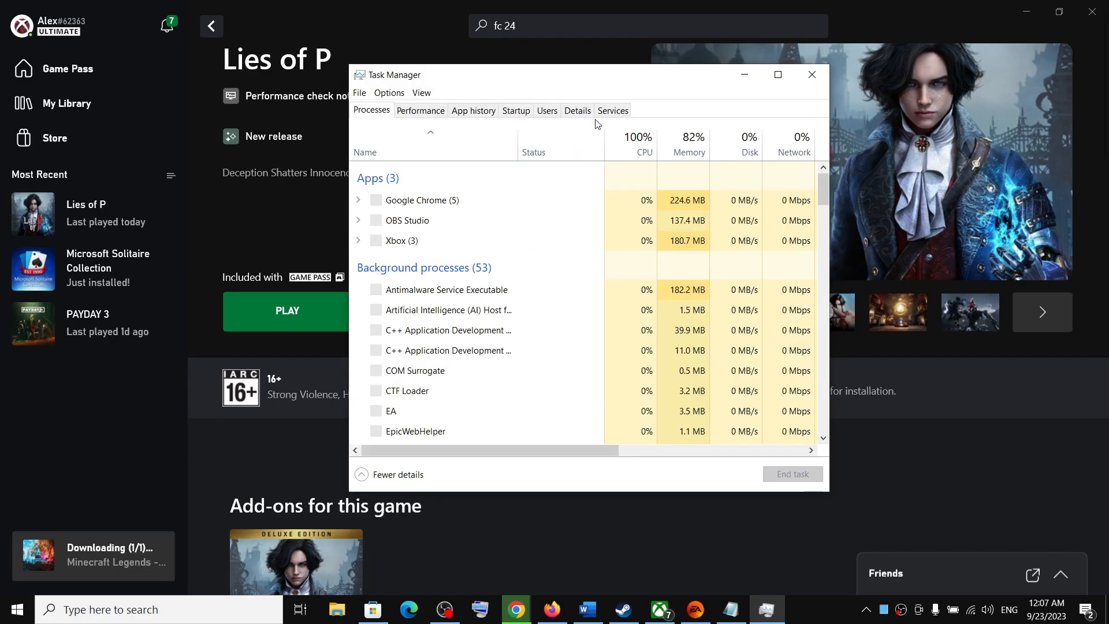
# In the Details tab, end the gamingservices.exe process (PID 4320) and confirm
pyautogui.click(577, 111)
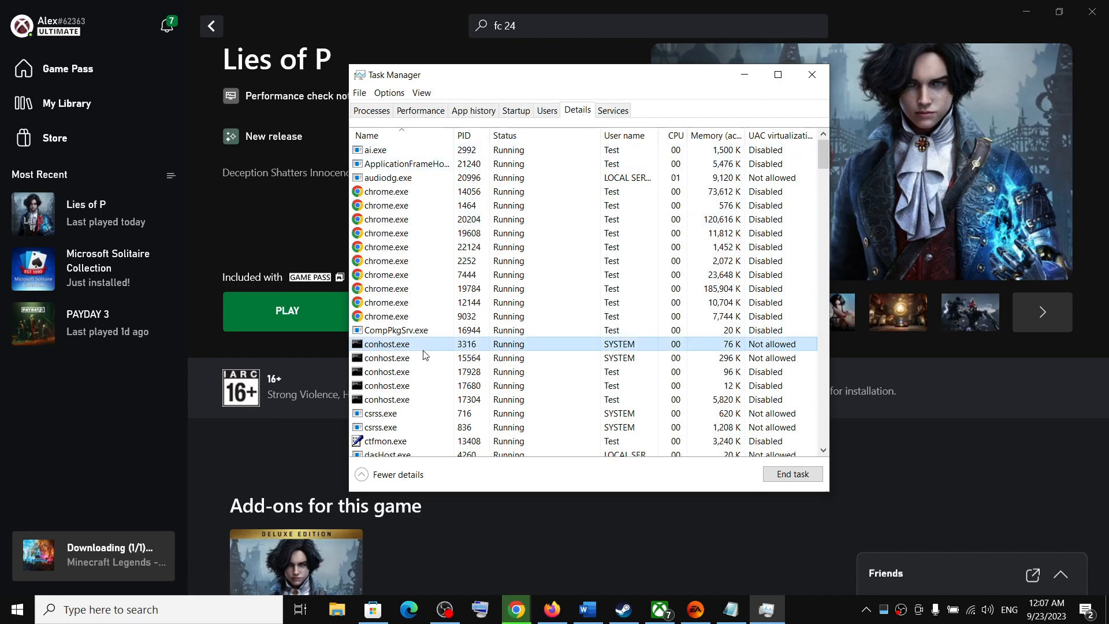
pyautogui.scroll(-3)
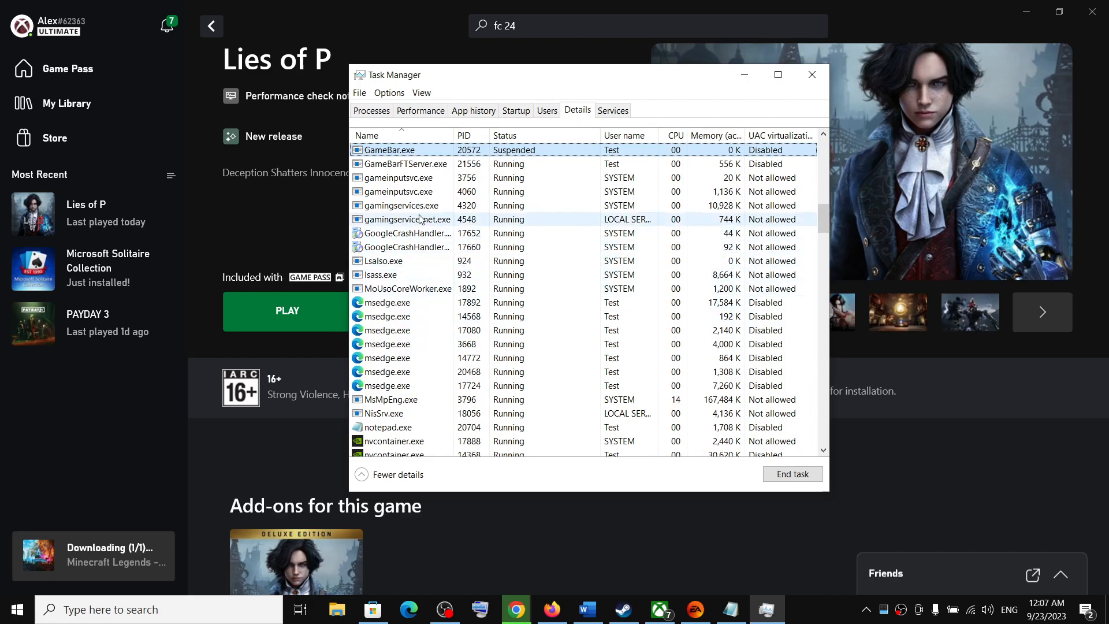
pyautogui.click(400, 205)
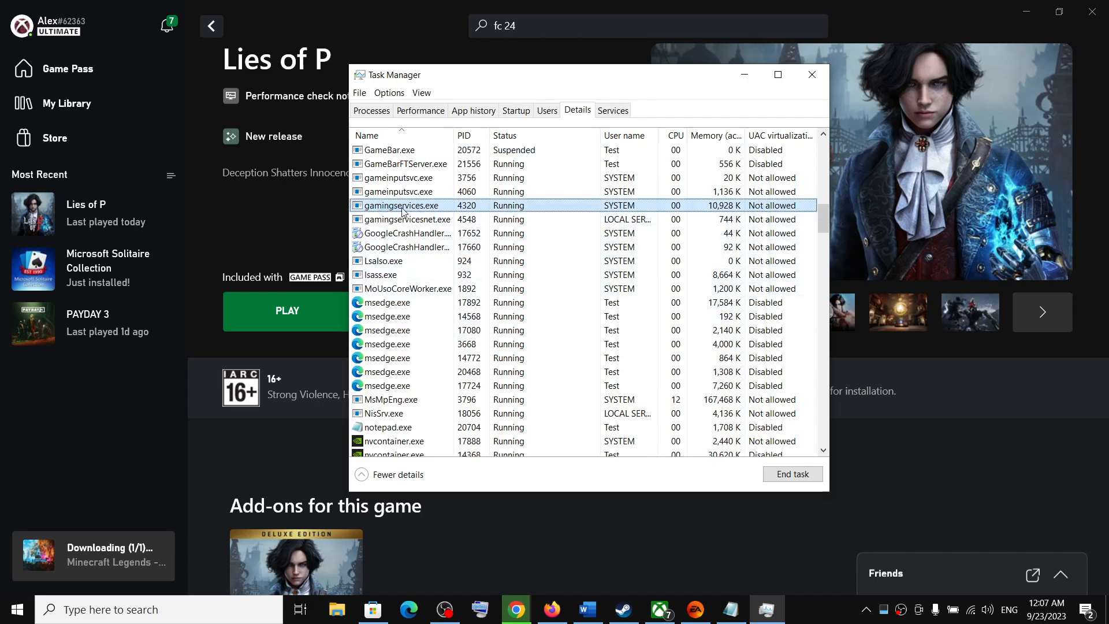
pyautogui.rightClick(398, 205)
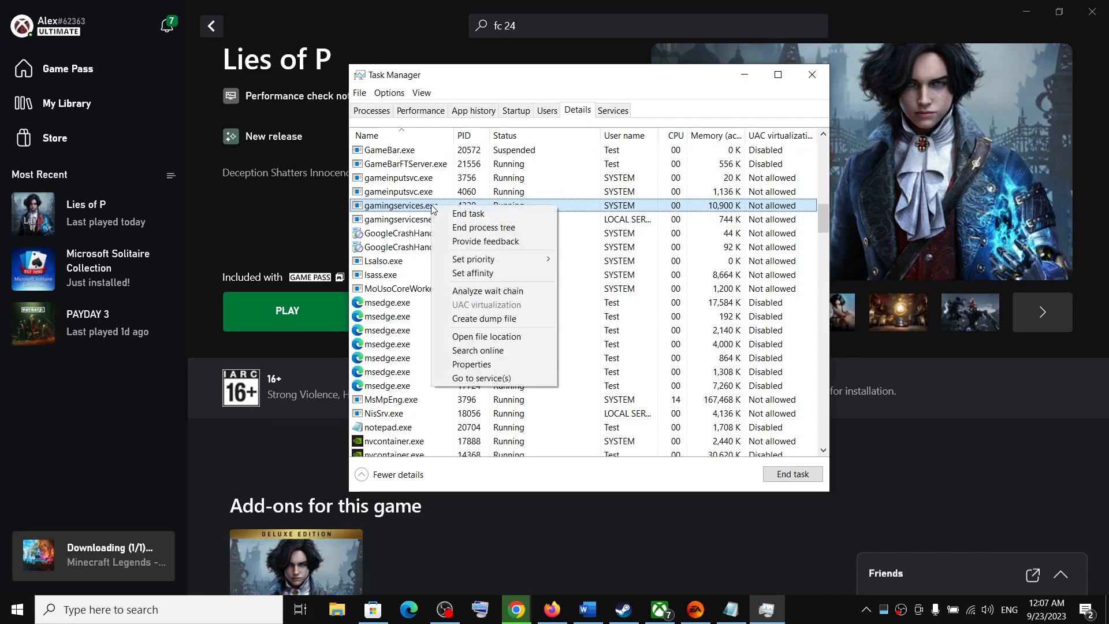
pyautogui.click(467, 214)
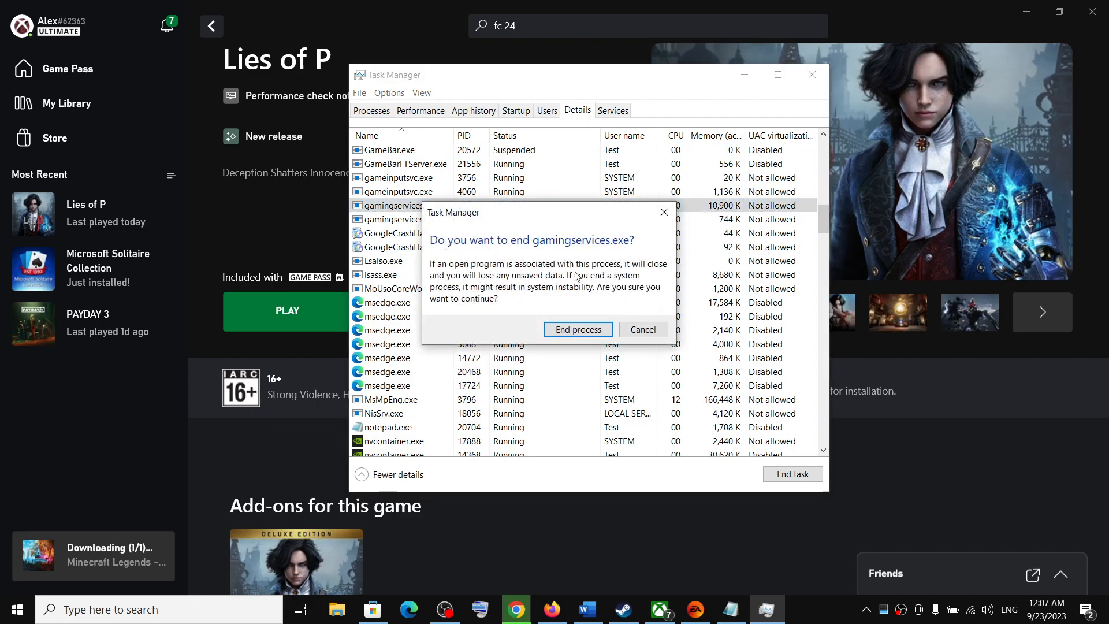
pyautogui.click(577, 329)
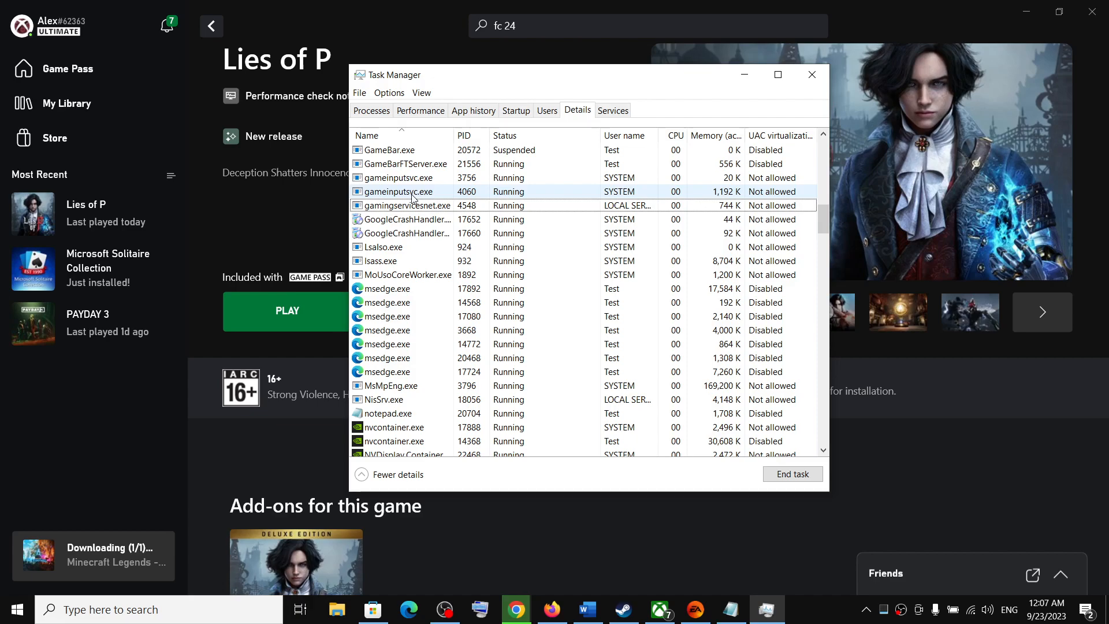
# Check the gameinputsvc.exe and gamingservicesnet.exe rows, then close Task Manager
pyautogui.click(400, 192)
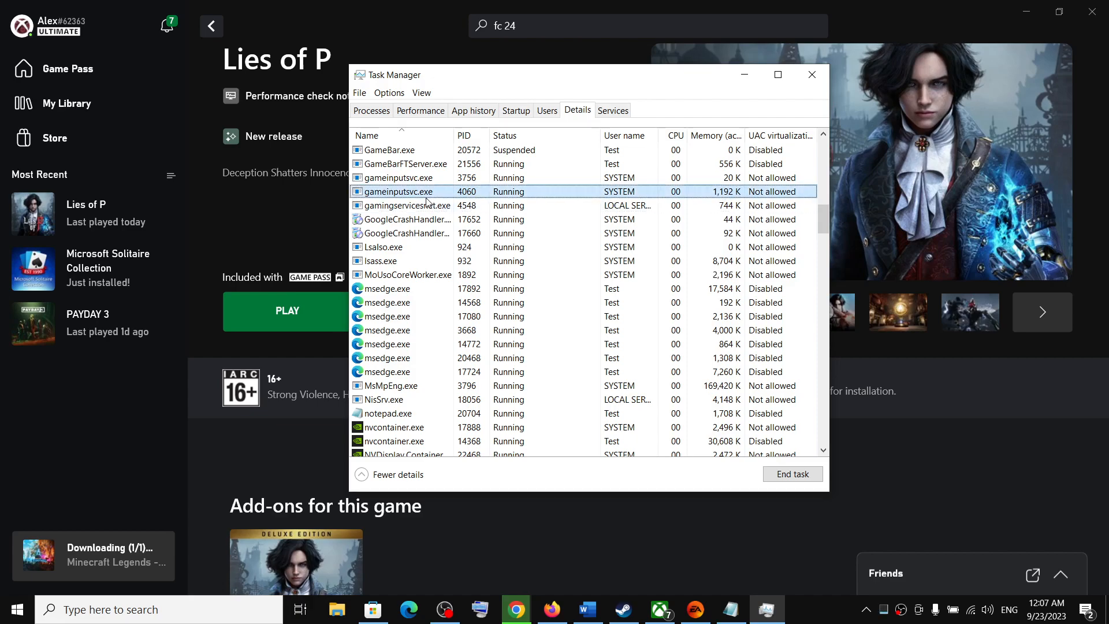
pyautogui.click(406, 205)
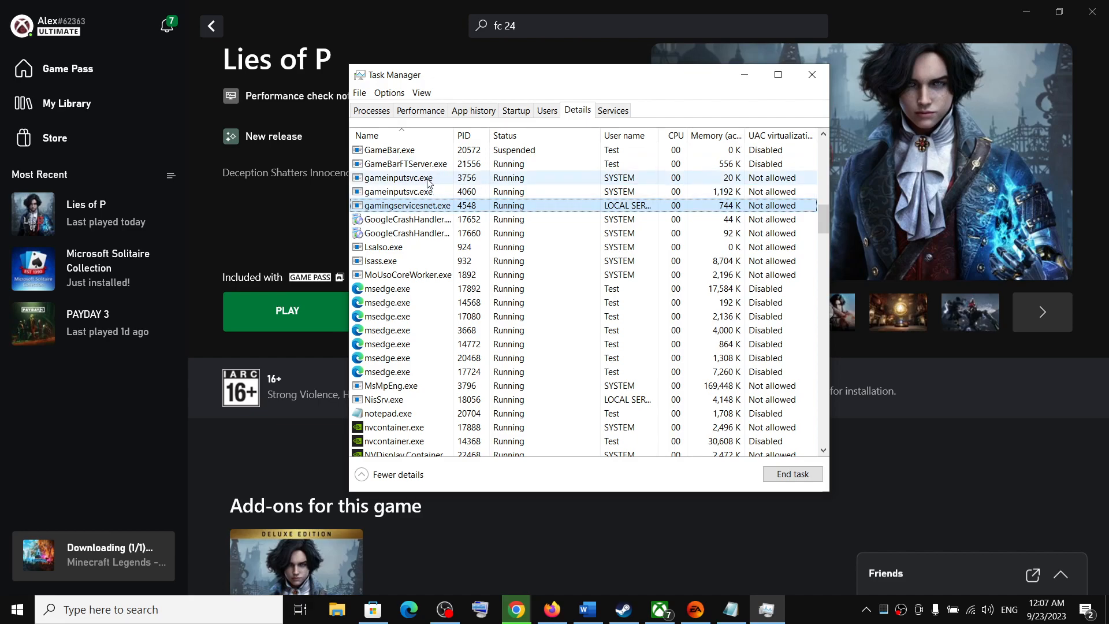
pyautogui.click(400, 191)
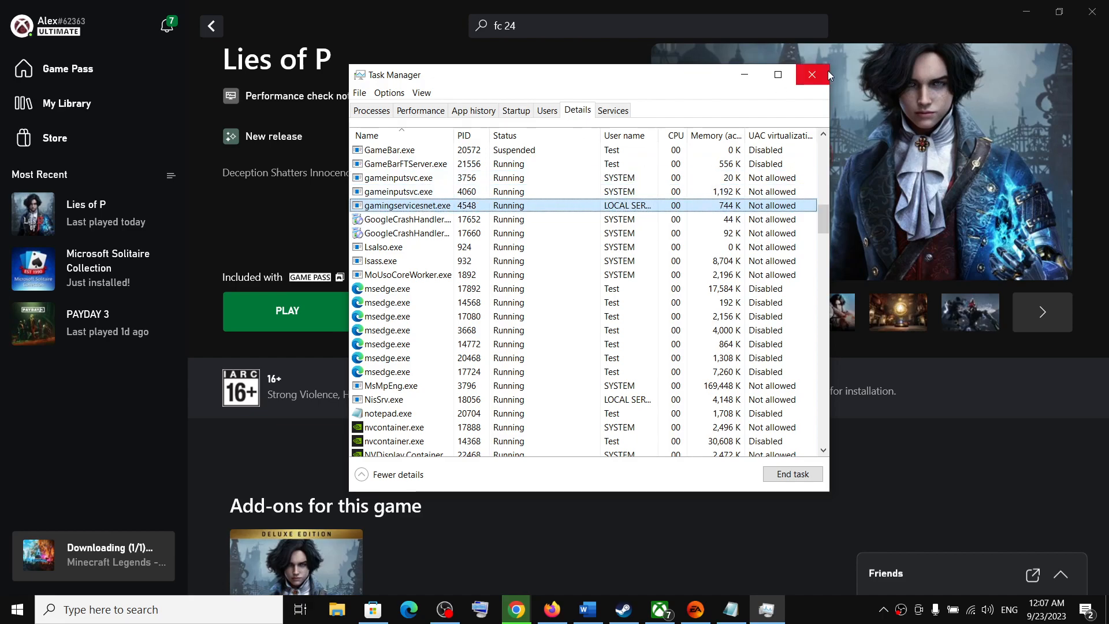
pyautogui.click(811, 74)
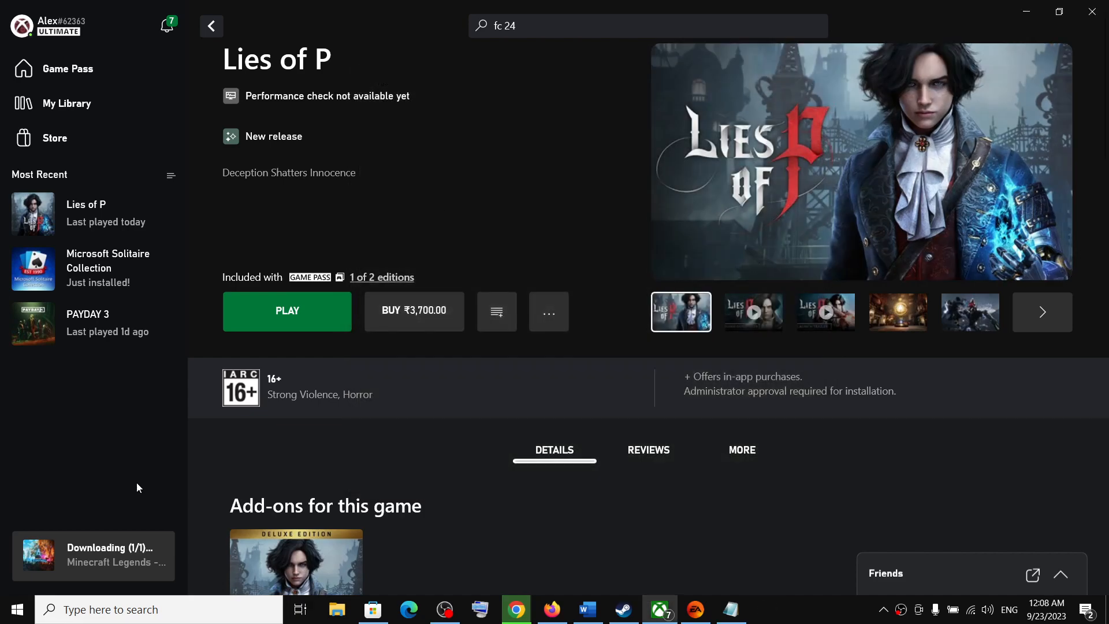
# Reopen Task Manager's Details tab and find gamingservices.exe running under new PID 10176
pyautogui.rightClick(13, 609)
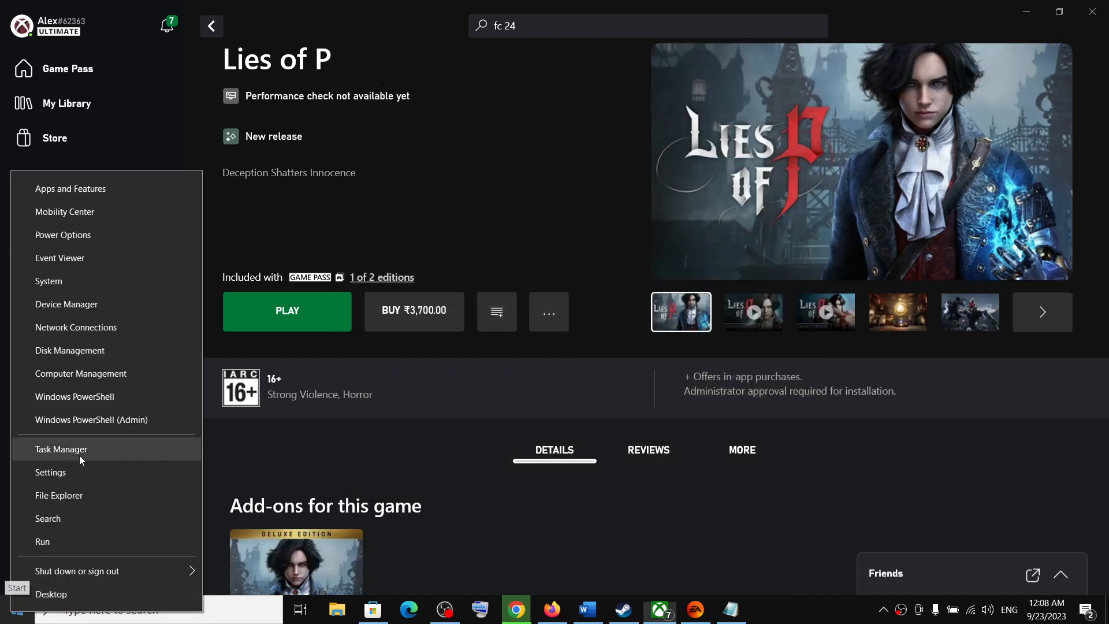
pyautogui.click(62, 448)
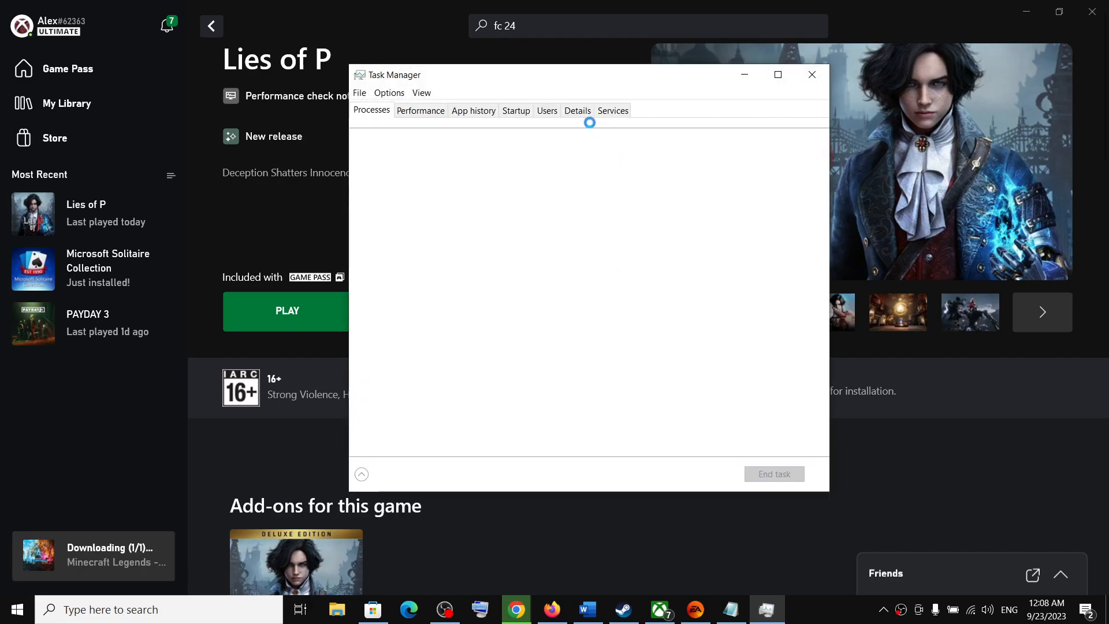
pyautogui.click(577, 111)
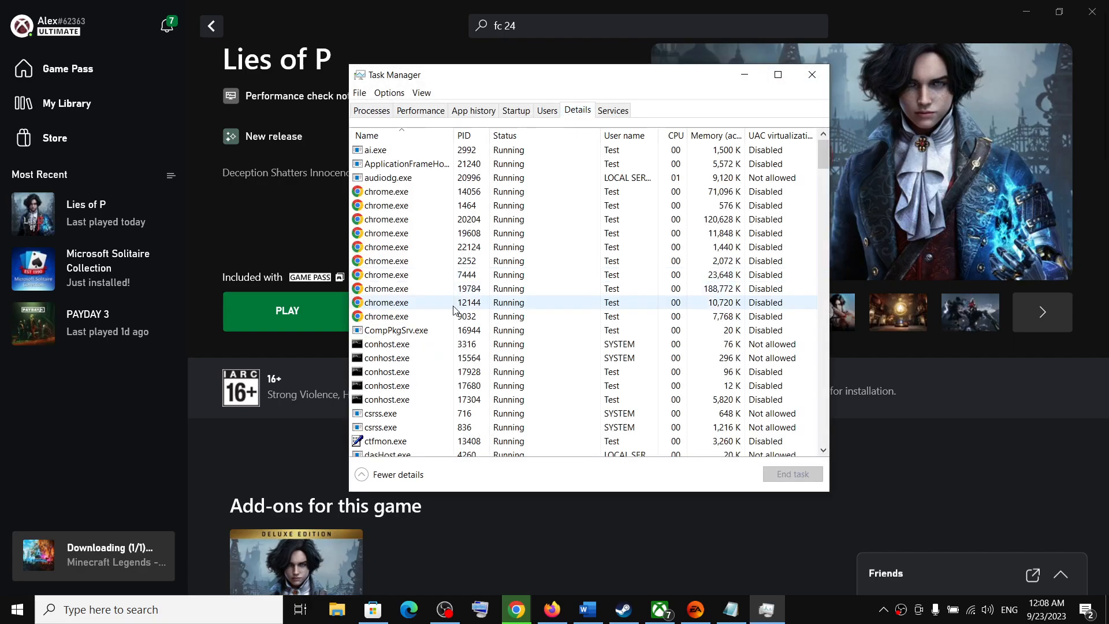
pyautogui.scroll(-3)
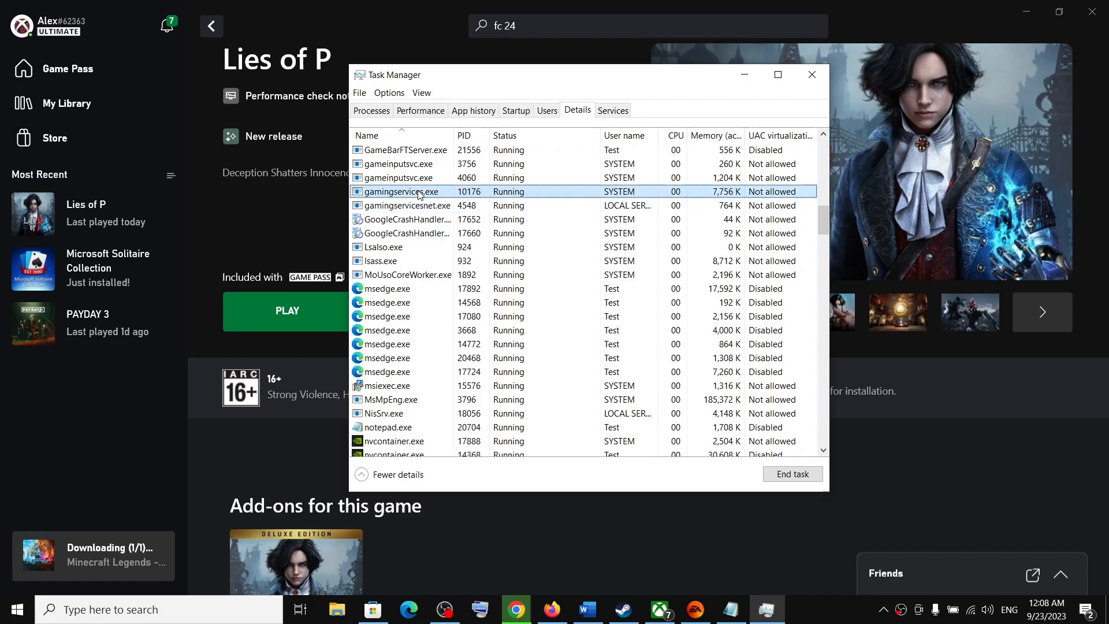
pyautogui.moveTo(428, 200)
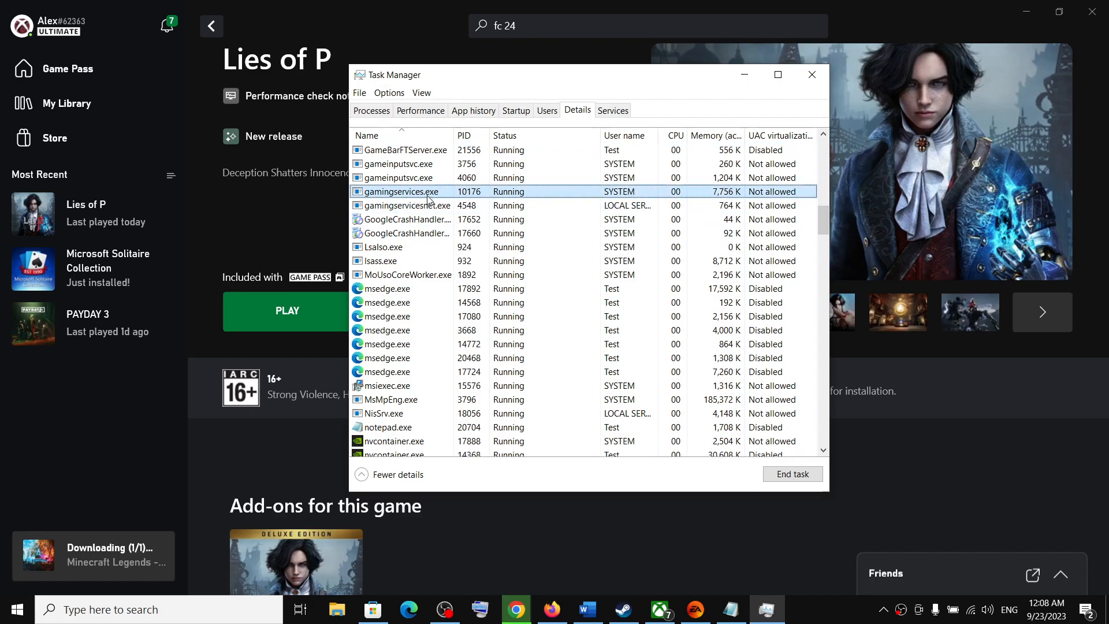
pyautogui.moveTo(811, 74)
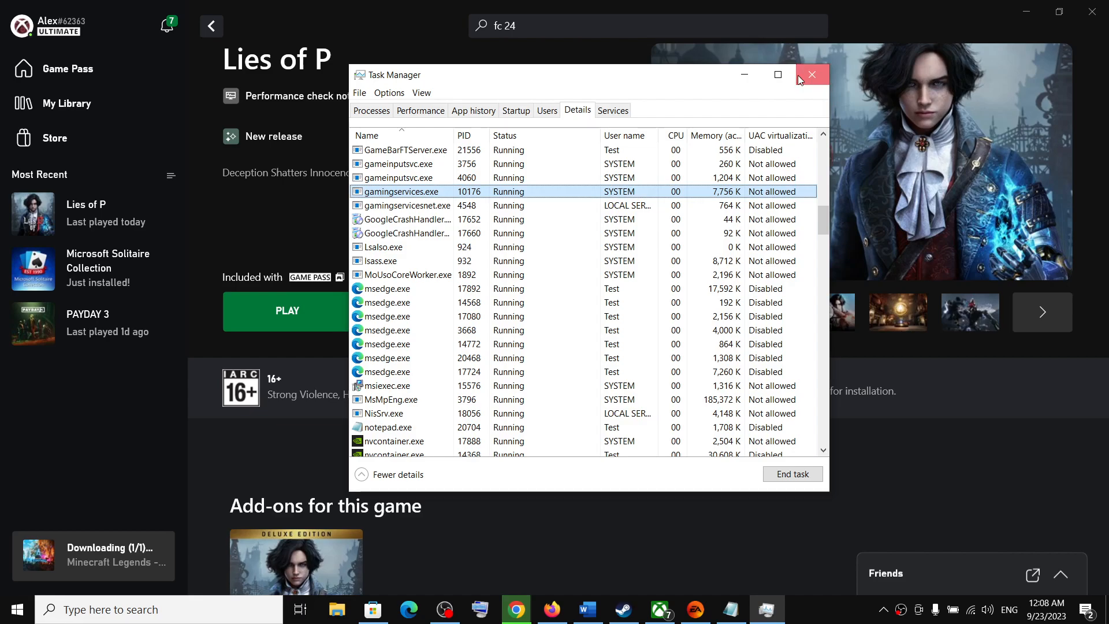
# Close Task Manager to return to the Lies of P page
pyautogui.click(811, 74)
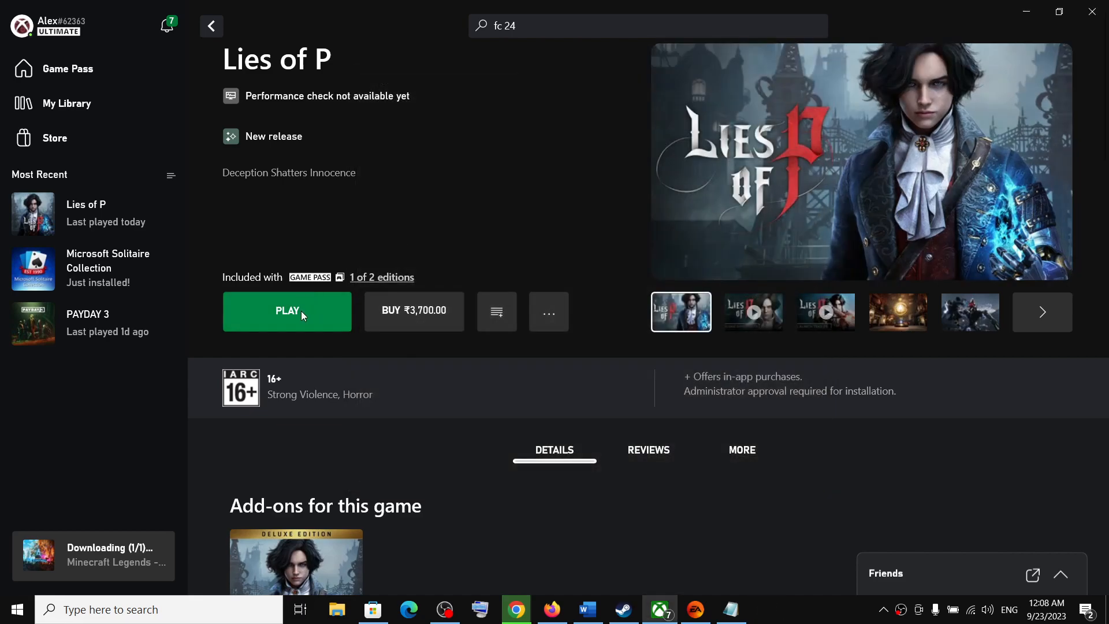
pyautogui.moveTo(733, 558)
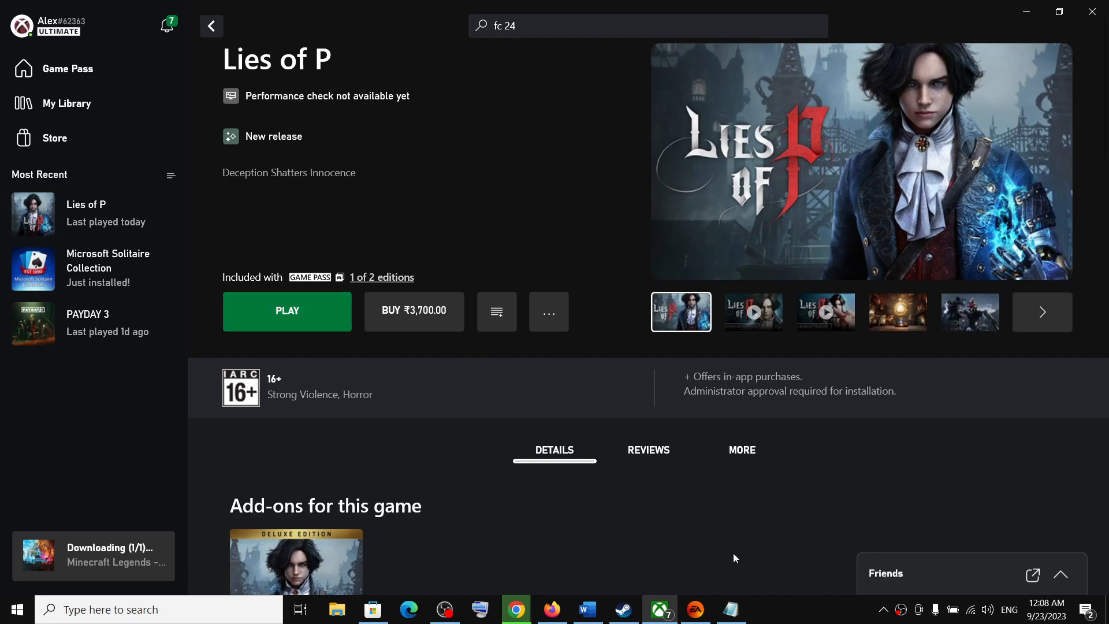
pyautogui.moveTo(778, 612)
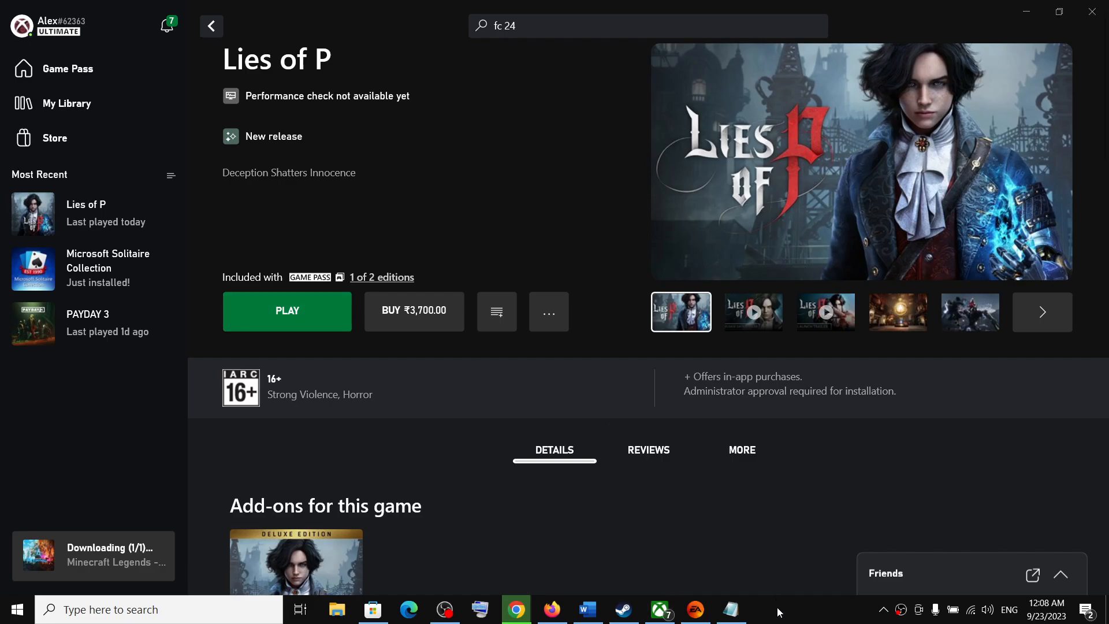